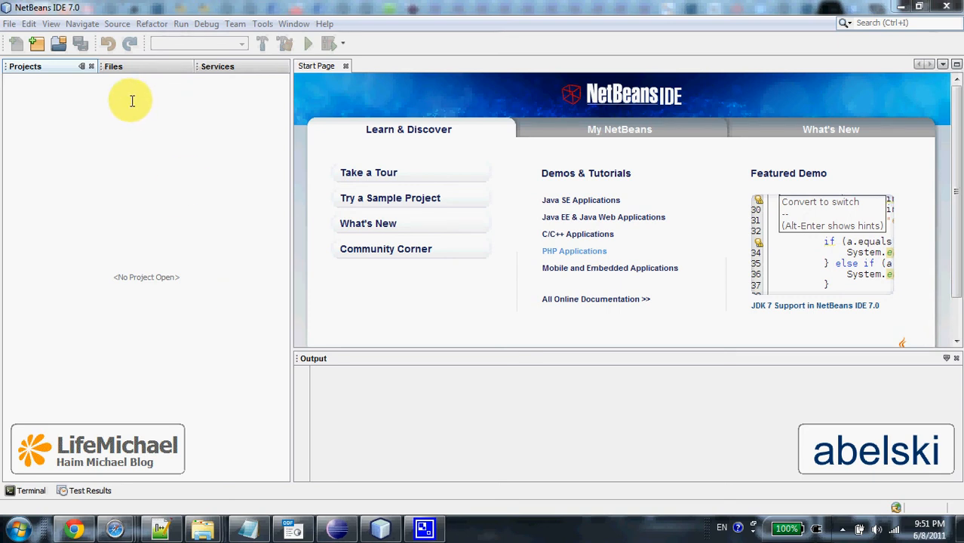
Start a new PHP Application project and advance to the name-and-location step
{"action": "left_click", "coordinate": [10, 24]}
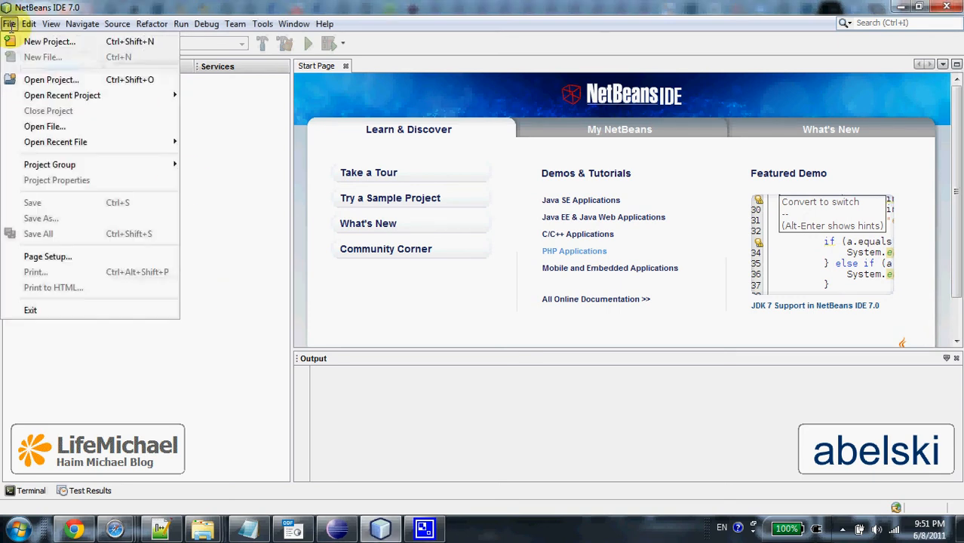
{"action": "left_click", "coordinate": [50, 42]}
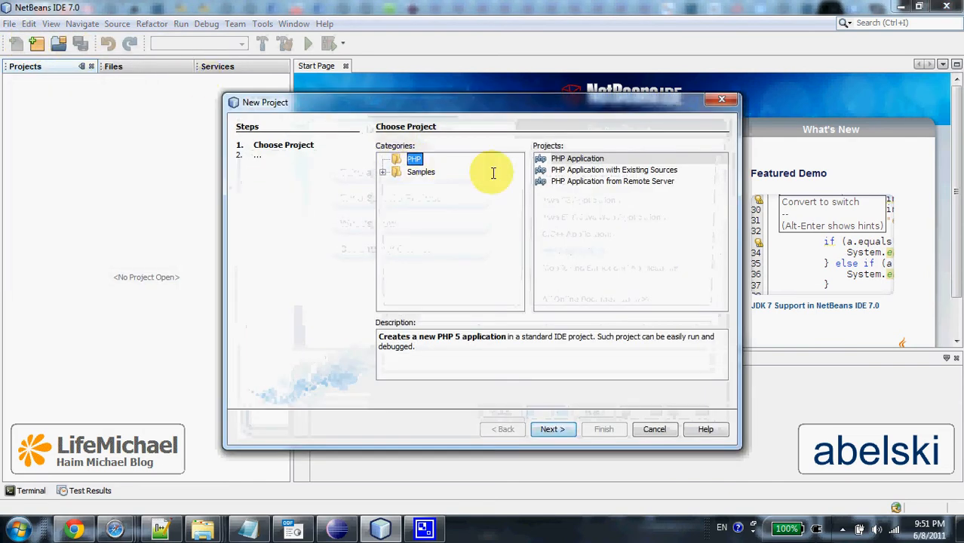
{"action": "left_click", "coordinate": [577, 159]}
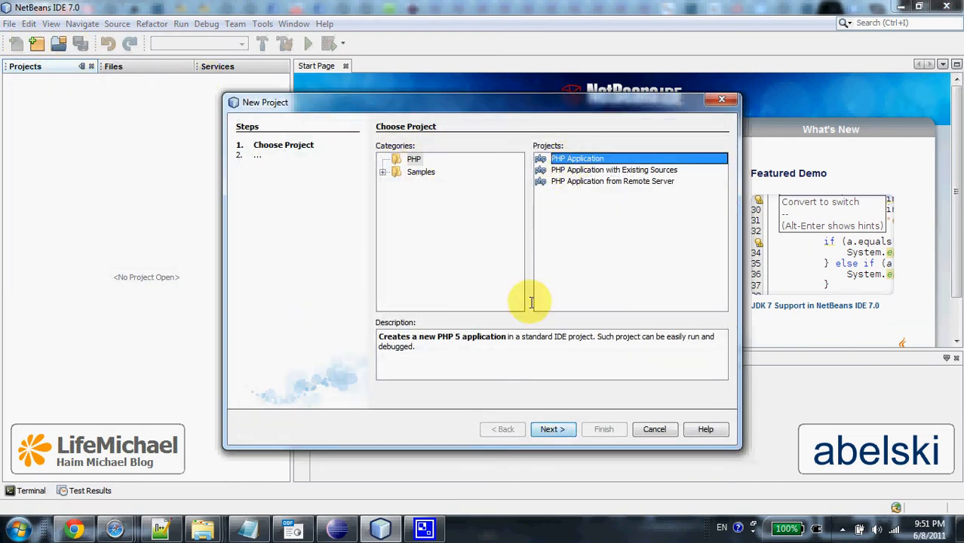
{"action": "left_click", "coordinate": [553, 428]}
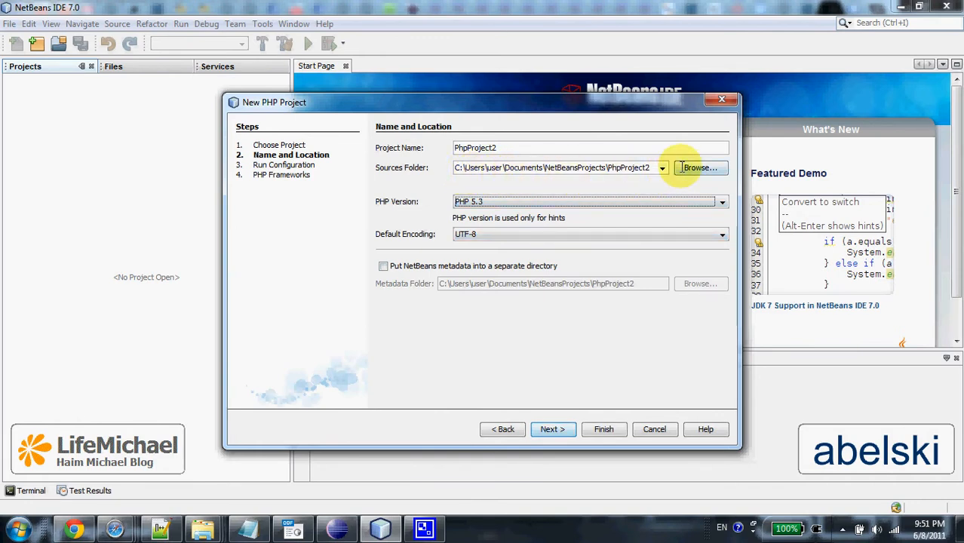
Point the Sources Folder to C:\Program Files (x86)\Zend\Apache2\htdocs
{"action": "left_click", "coordinate": [698, 168]}
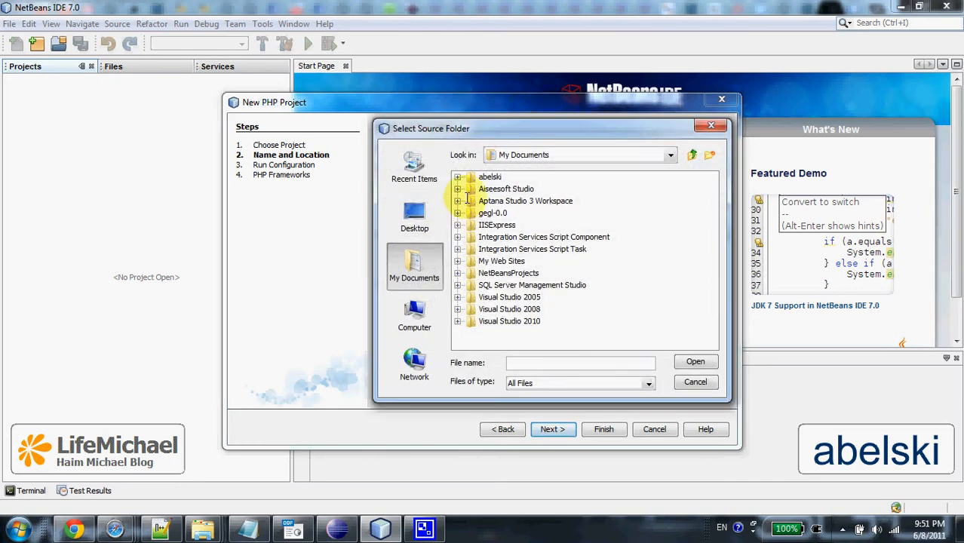
{"action": "mouse_move", "coordinate": [649, 177]}
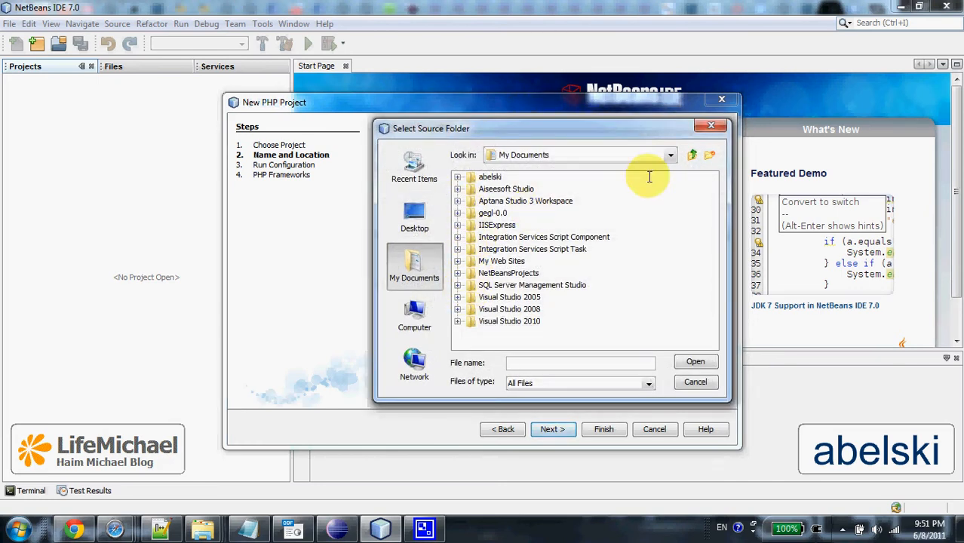
{"action": "left_click", "coordinate": [670, 155]}
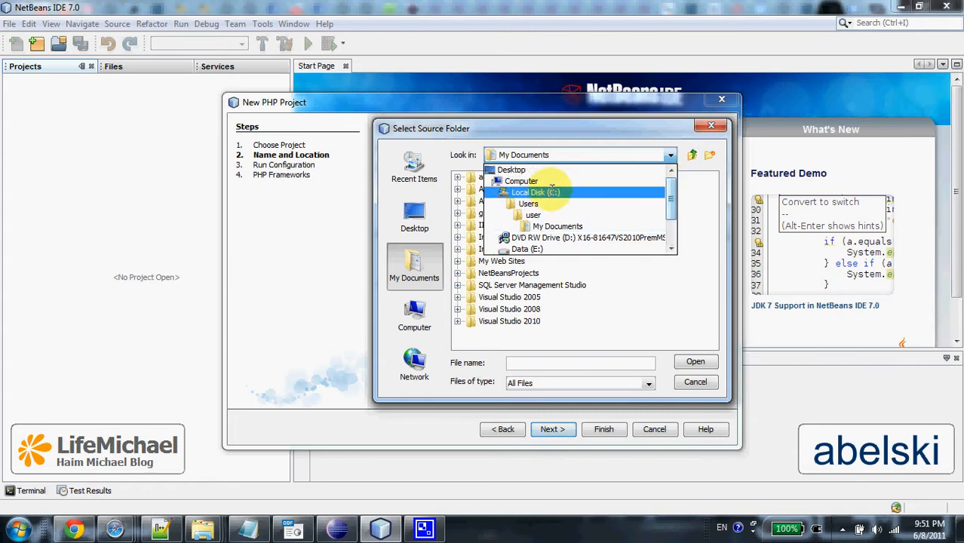
{"action": "left_click", "coordinate": [535, 192]}
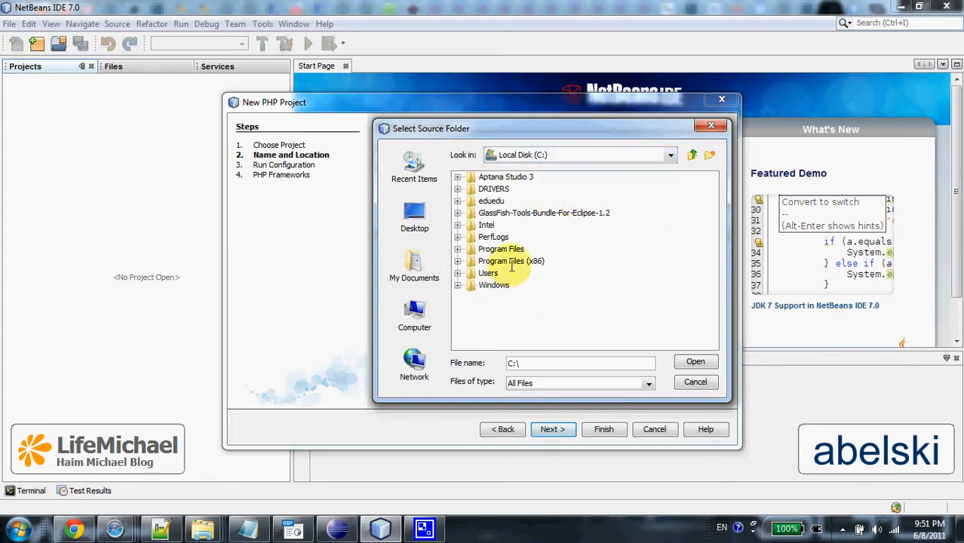
{"action": "double_click", "coordinate": [511, 261]}
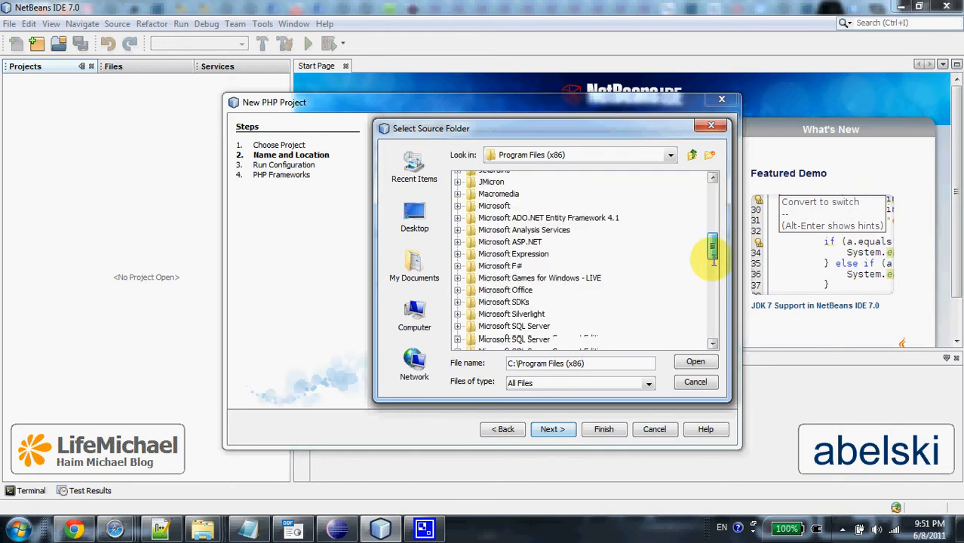
{"action": "scroll", "scroll_direction": "down", "scroll_amount": 3}
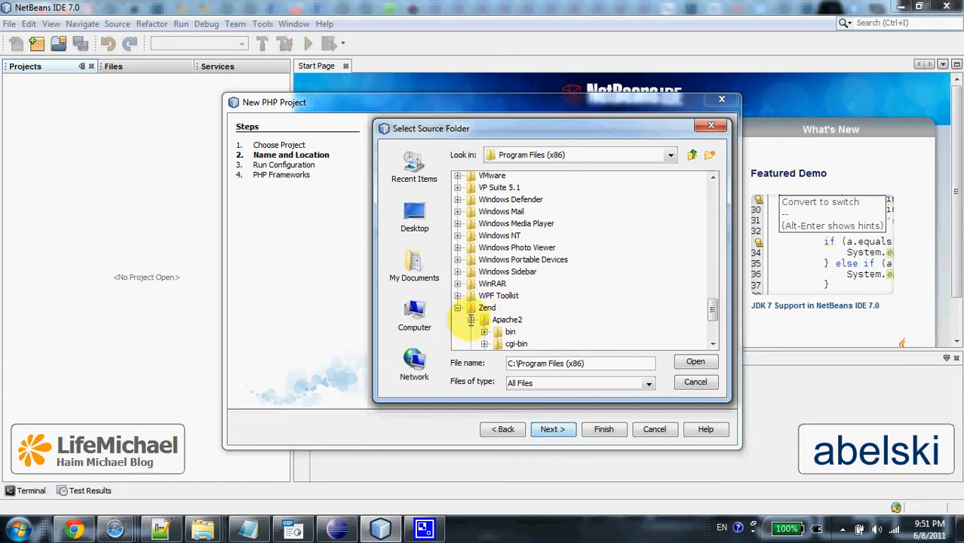
{"action": "scroll", "scroll_direction": "down", "scroll_amount": 3}
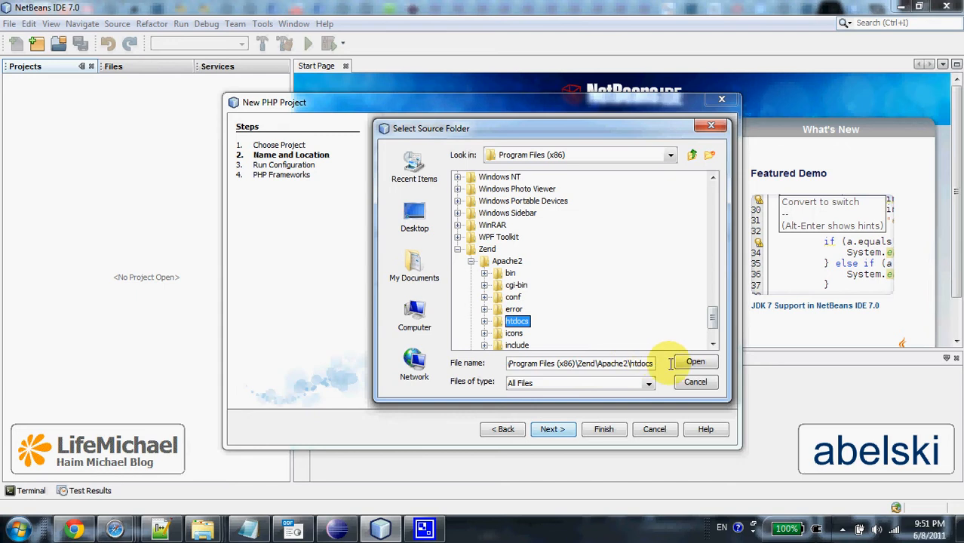
{"action": "left_click", "coordinate": [694, 361]}
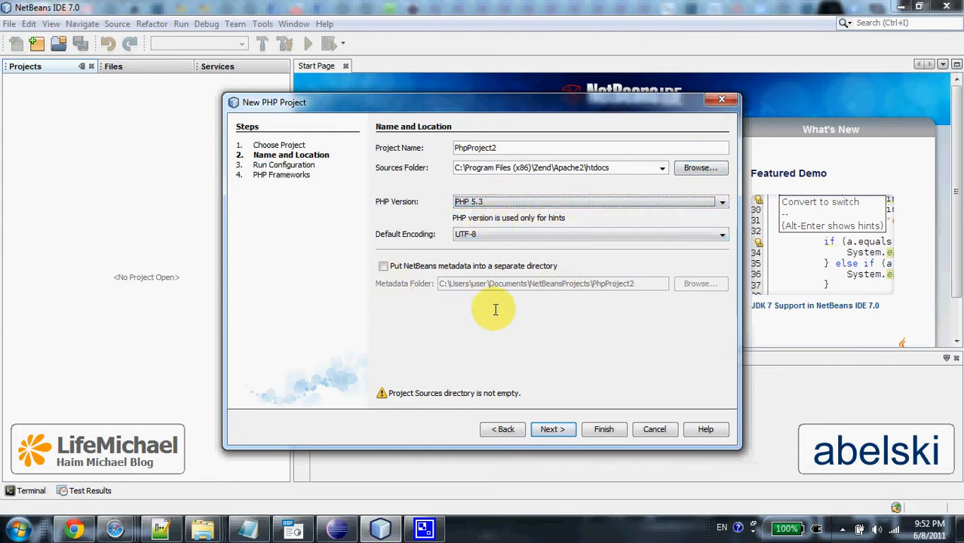
{"action": "mouse_move", "coordinate": [553, 428]}
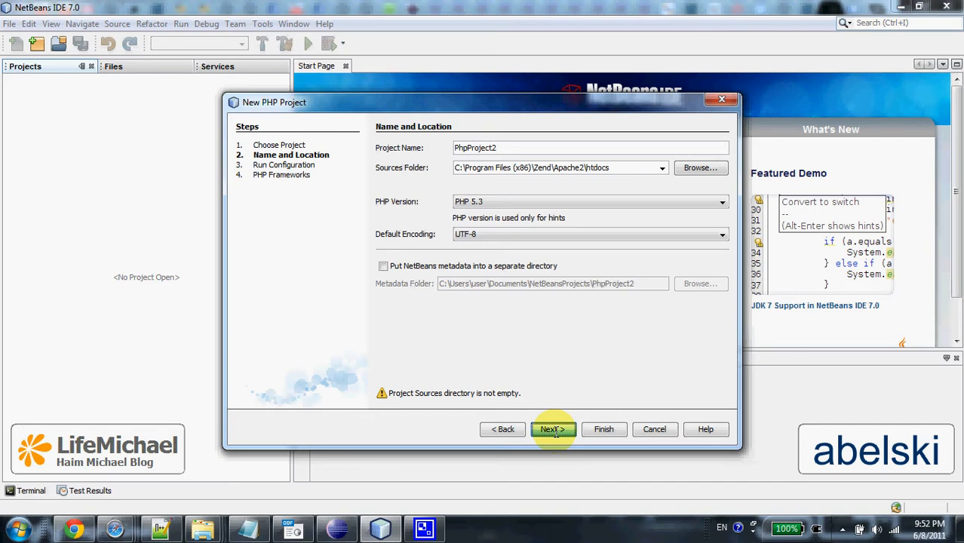
{"action": "left_click", "coordinate": [553, 430]}
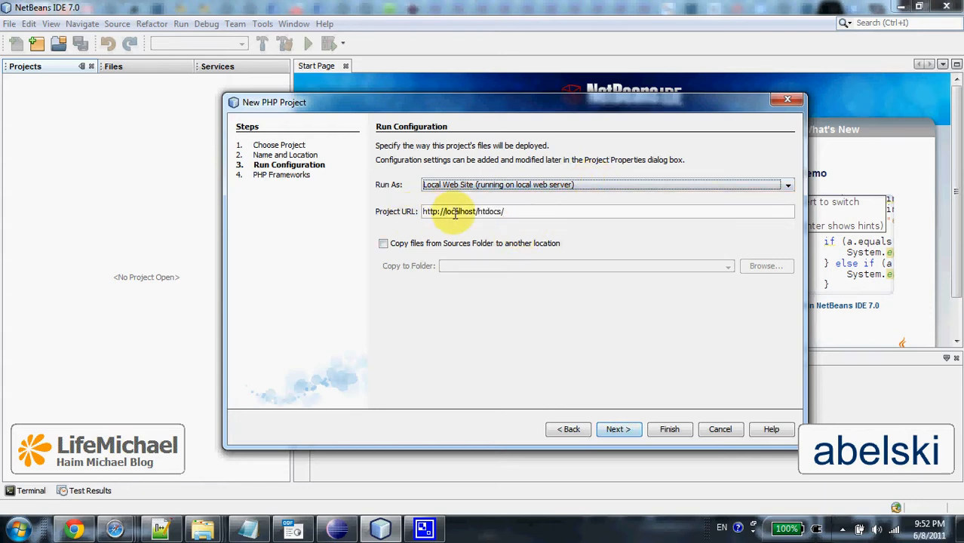
{"action": "mouse_move", "coordinate": [510, 211]}
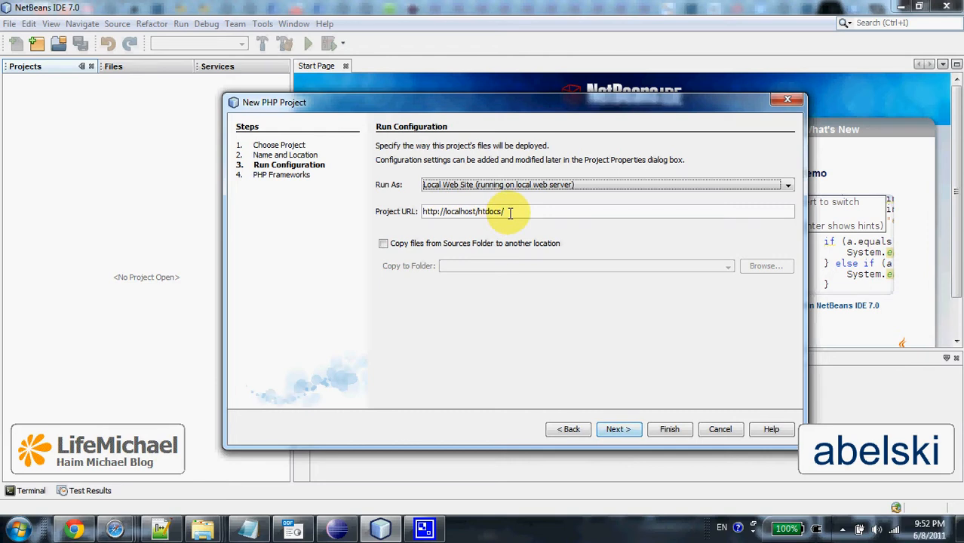
{"action": "double_click", "coordinate": [490, 211]}
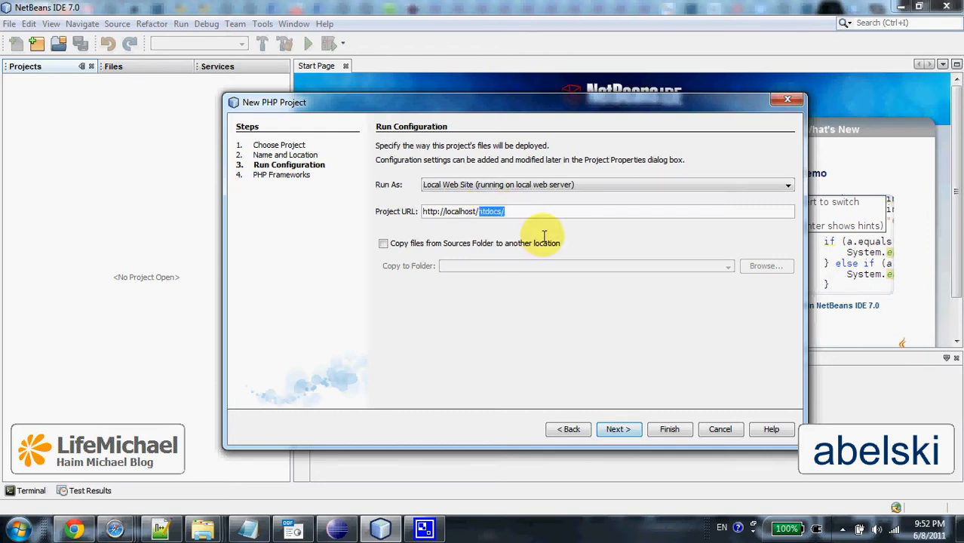
{"action": "key", "text": "Delete"}
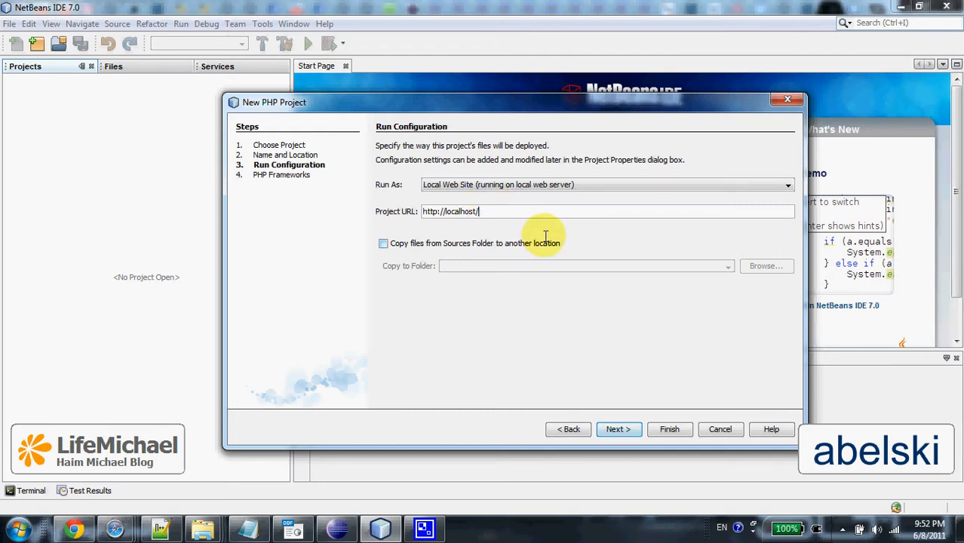
{"action": "mouse_move", "coordinate": [497, 313]}
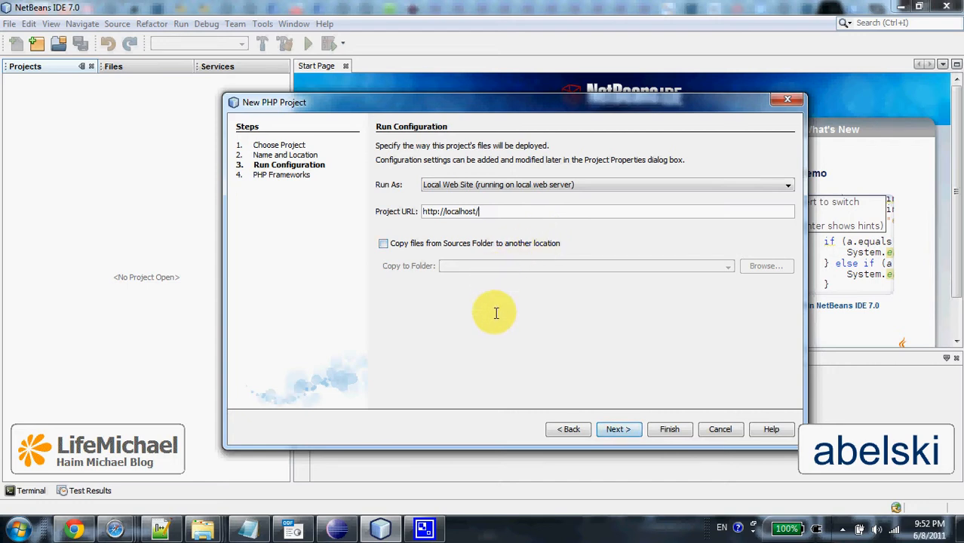
{"action": "mouse_move", "coordinate": [545, 384]}
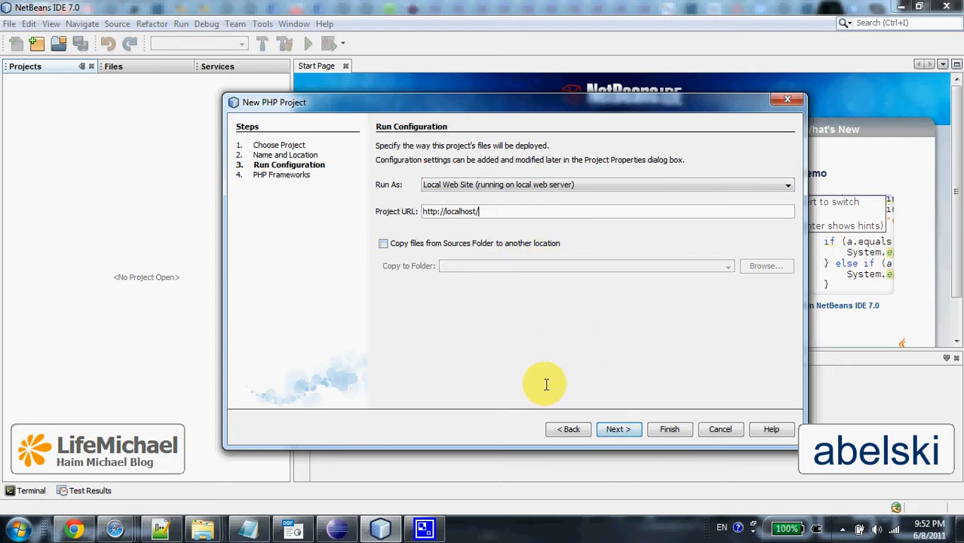
{"action": "left_click", "coordinate": [618, 429]}
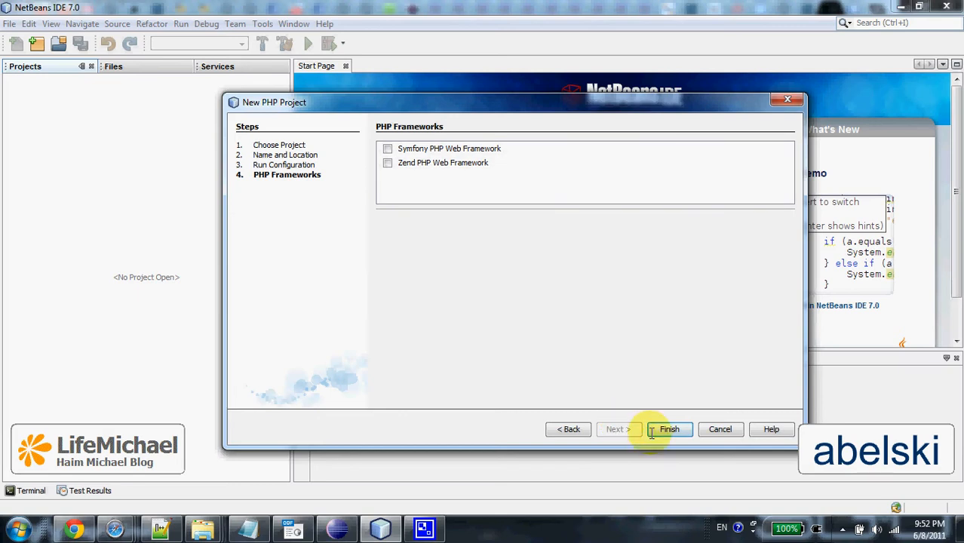
{"action": "left_click", "coordinate": [668, 429]}
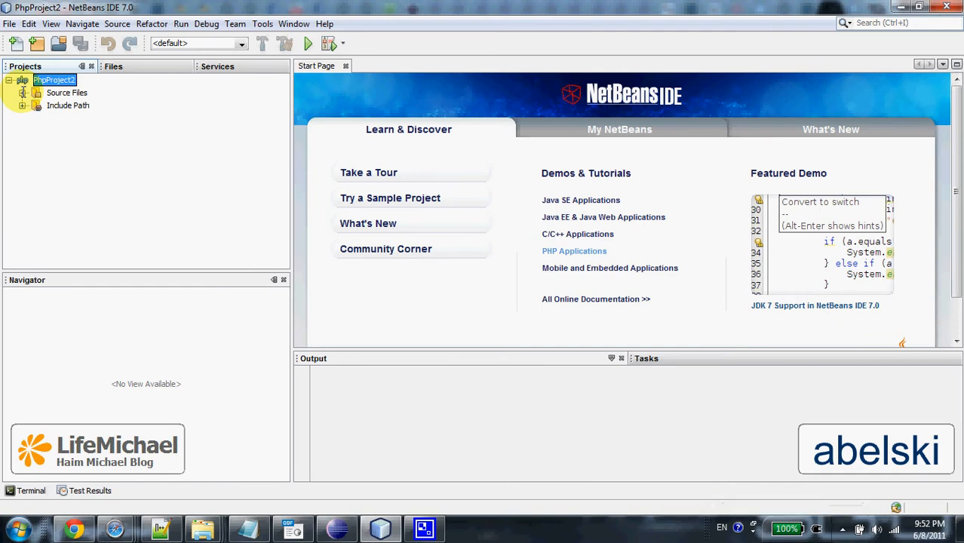
Add a new PHP file named bongo.php to PhpProject2
{"action": "right_click", "coordinate": [53, 80]}
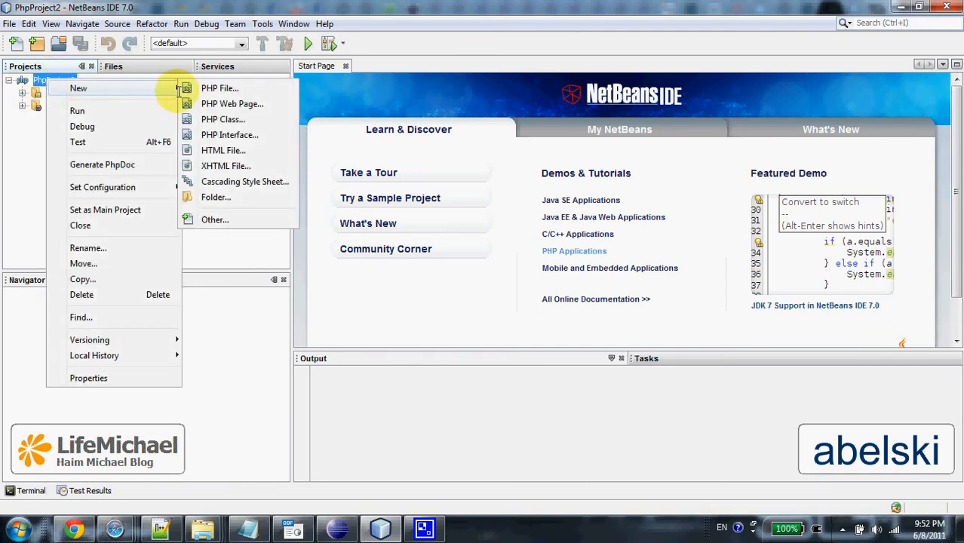
{"action": "left_click", "coordinate": [220, 88]}
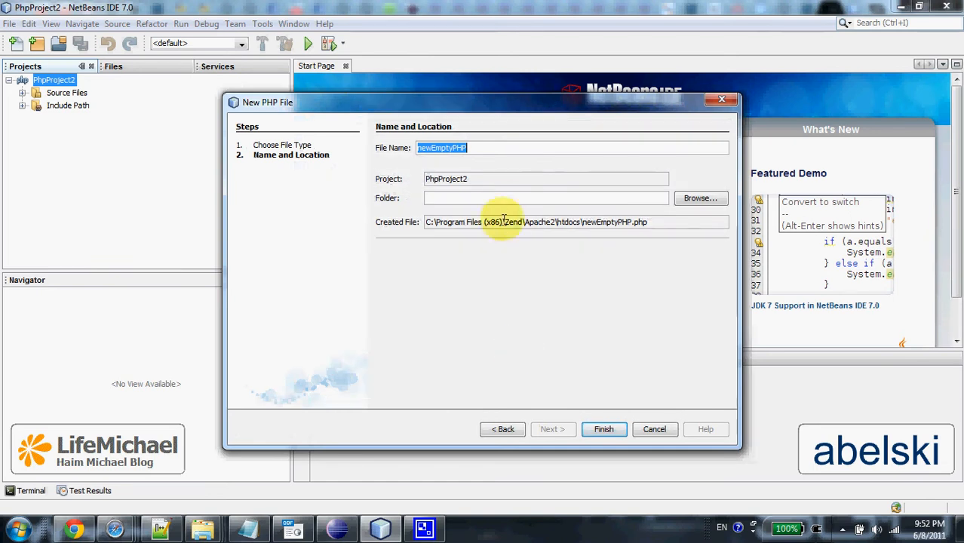
{"action": "type", "text": "demo."}
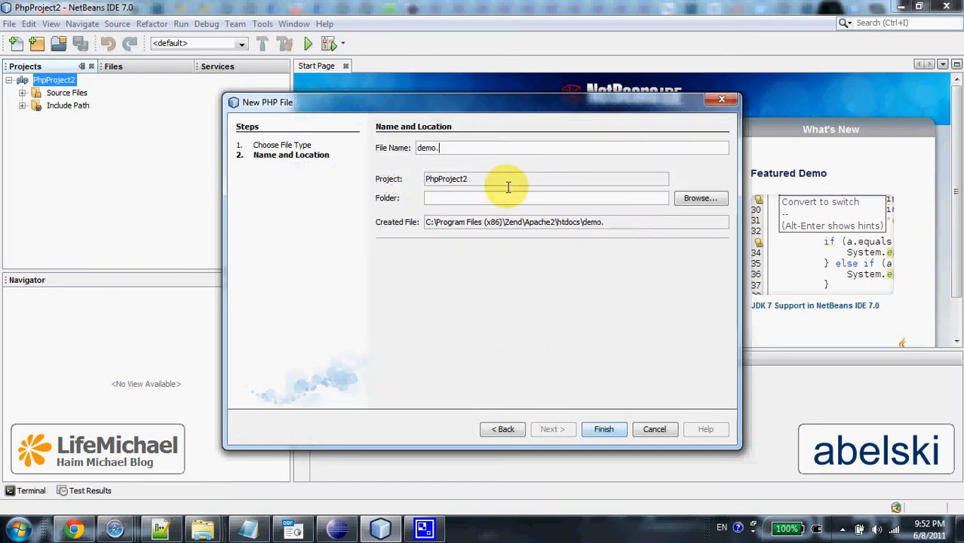
{"action": "type", "text": "php"}
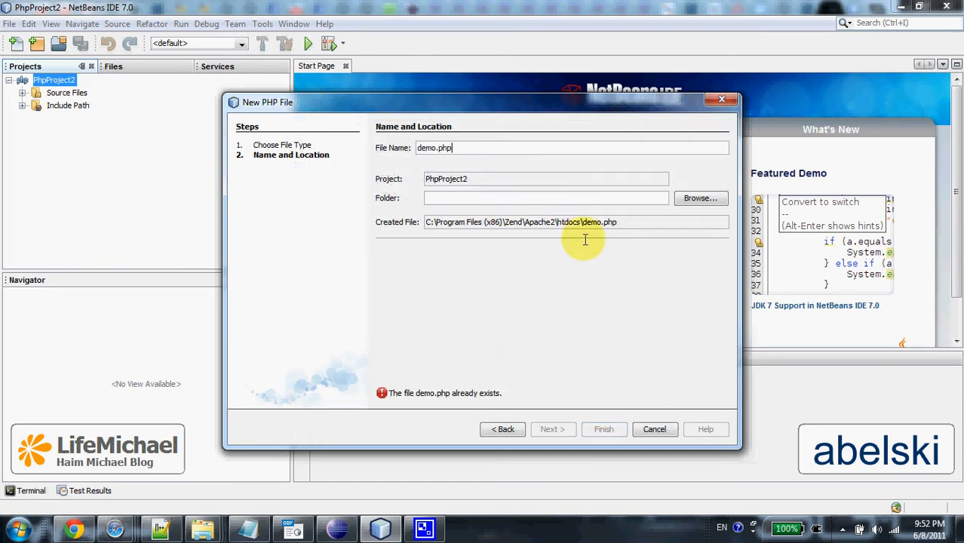
{"action": "mouse_move", "coordinate": [605, 230]}
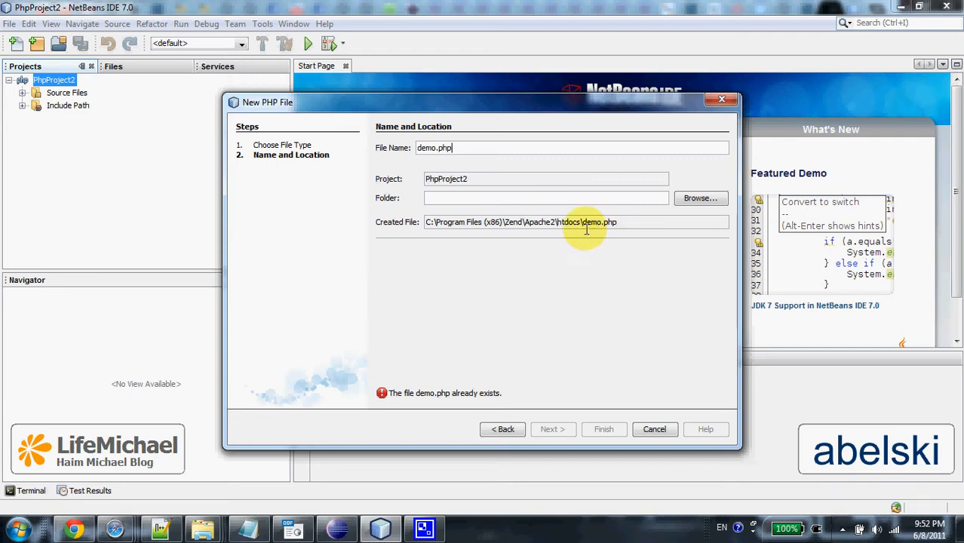
{"action": "mouse_move", "coordinate": [545, 224]}
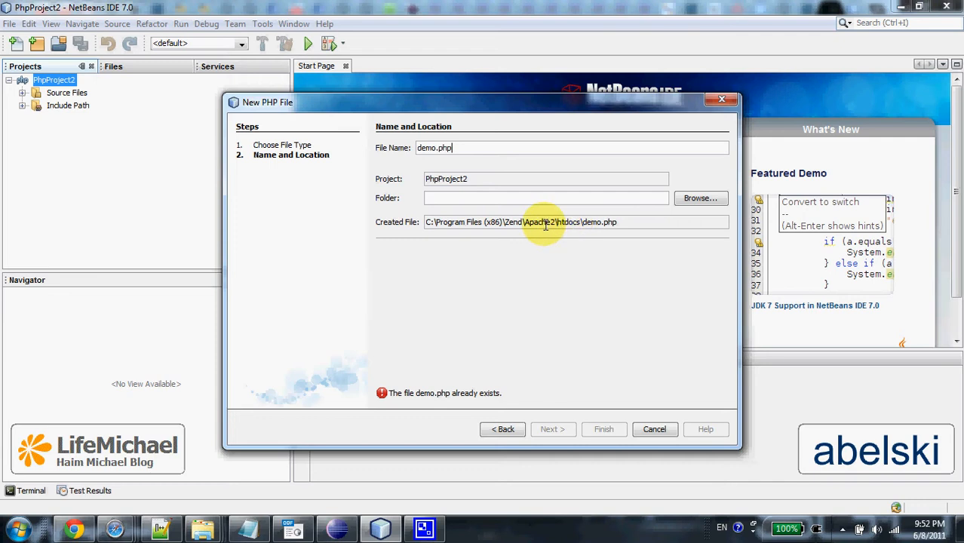
{"action": "mouse_move", "coordinate": [569, 229]}
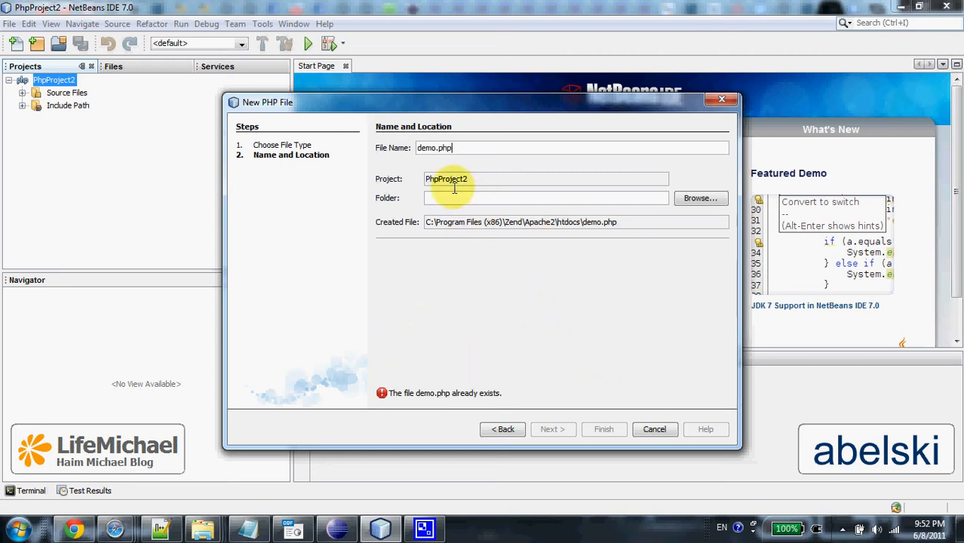
{"action": "double_click", "coordinate": [444, 147]}
{"action": "type", "text": "bong"}
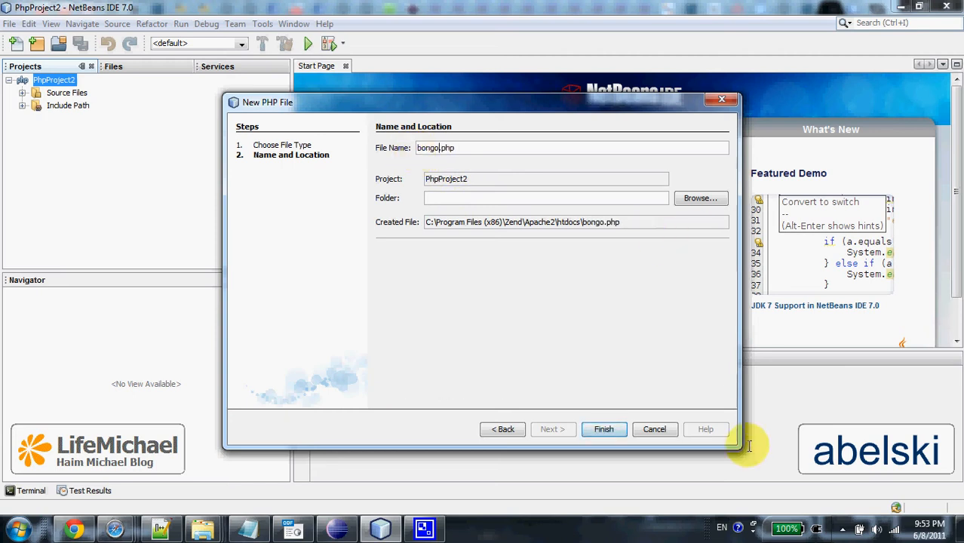
{"action": "left_click", "coordinate": [603, 429]}
{"action": "type", "text": "e"}
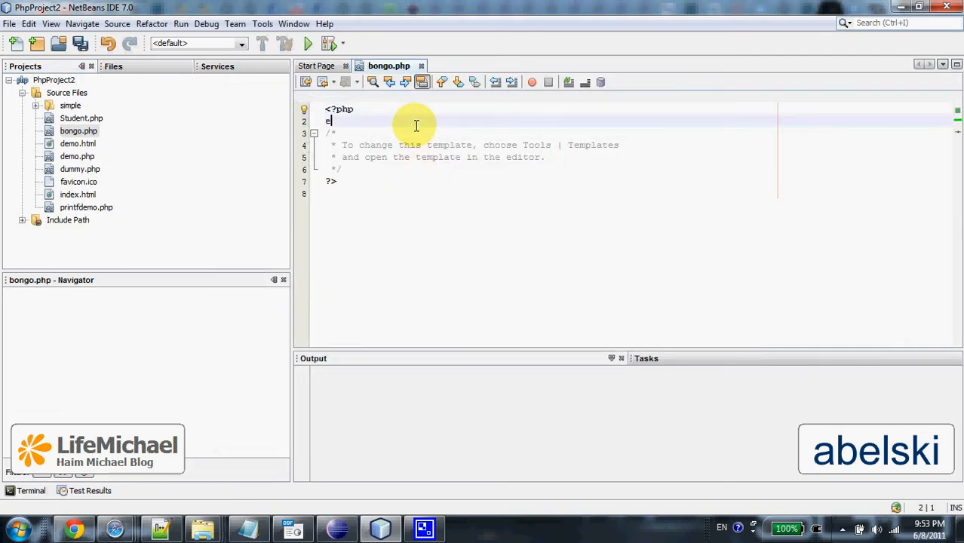
Add echo "gogo" to bongo.php and run it to show gogo at localhost/bongo.php
{"action": "type", "text": "cho \"gogo\";"}
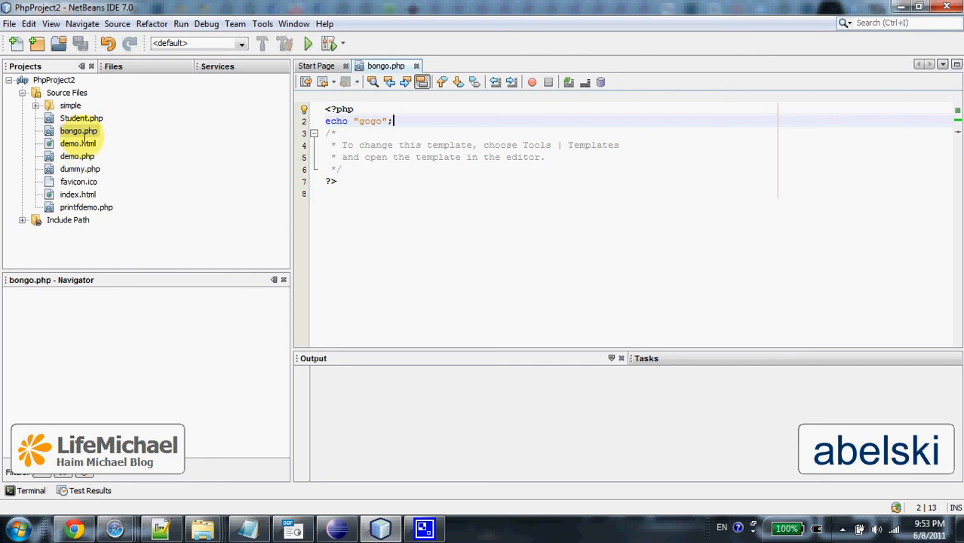
{"action": "left_click", "coordinate": [78, 130]}
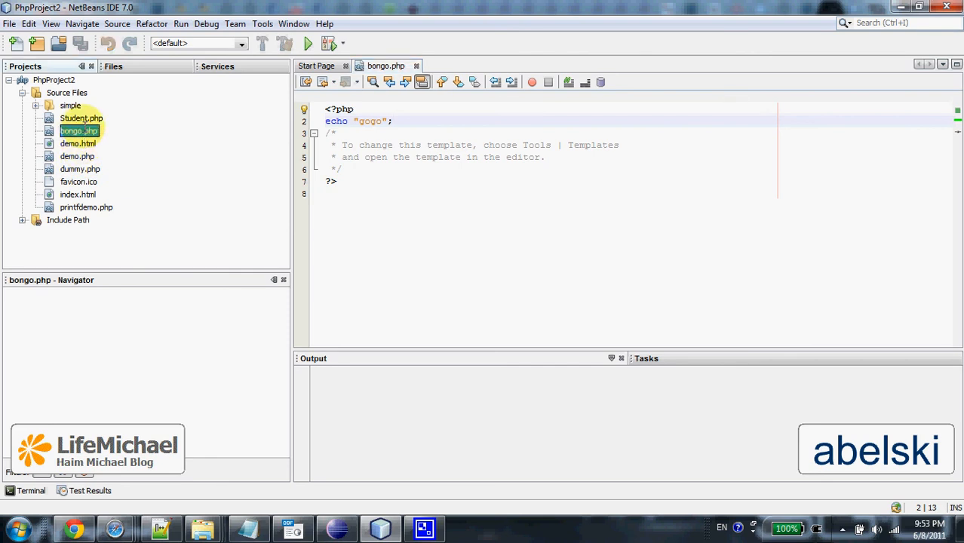
{"action": "right_click", "coordinate": [78, 130]}
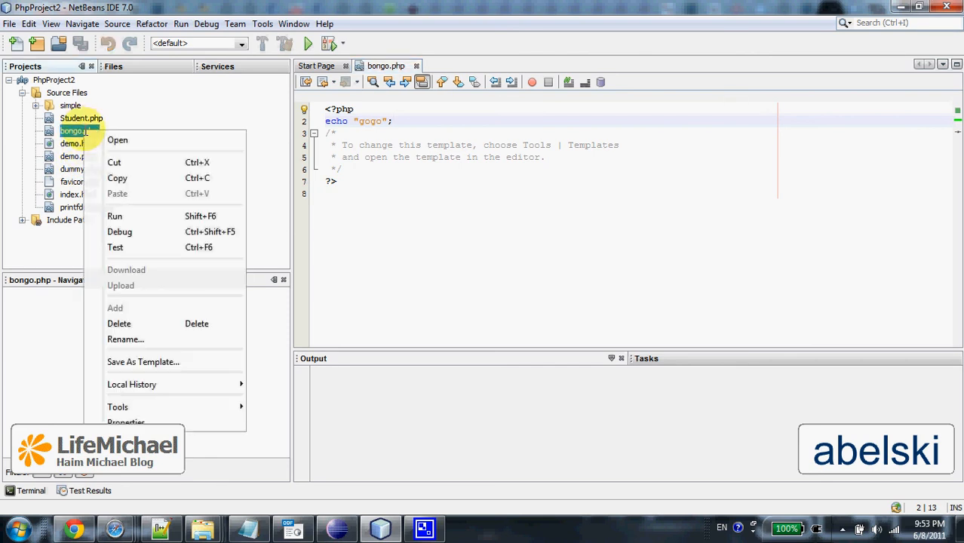
{"action": "mouse_move", "coordinate": [181, 216]}
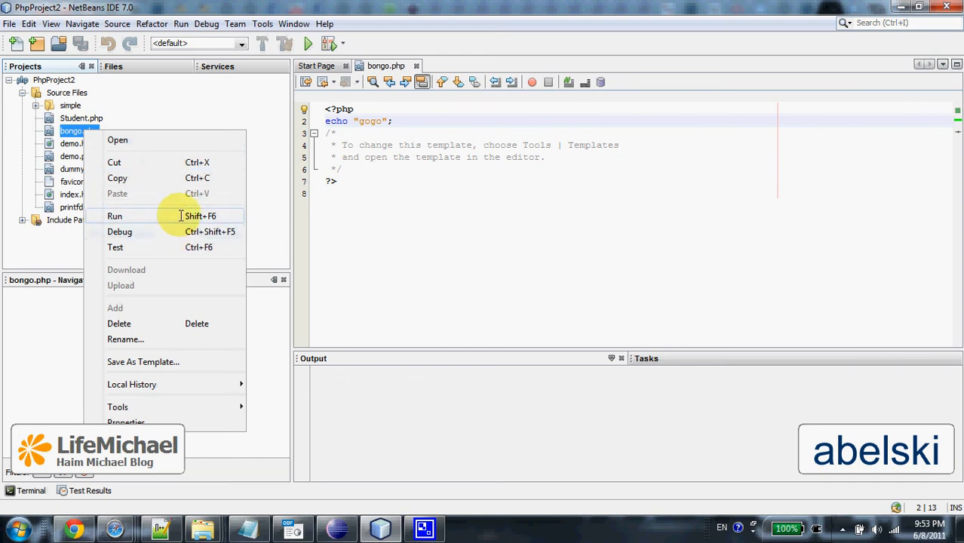
{"action": "left_click", "coordinate": [115, 216]}
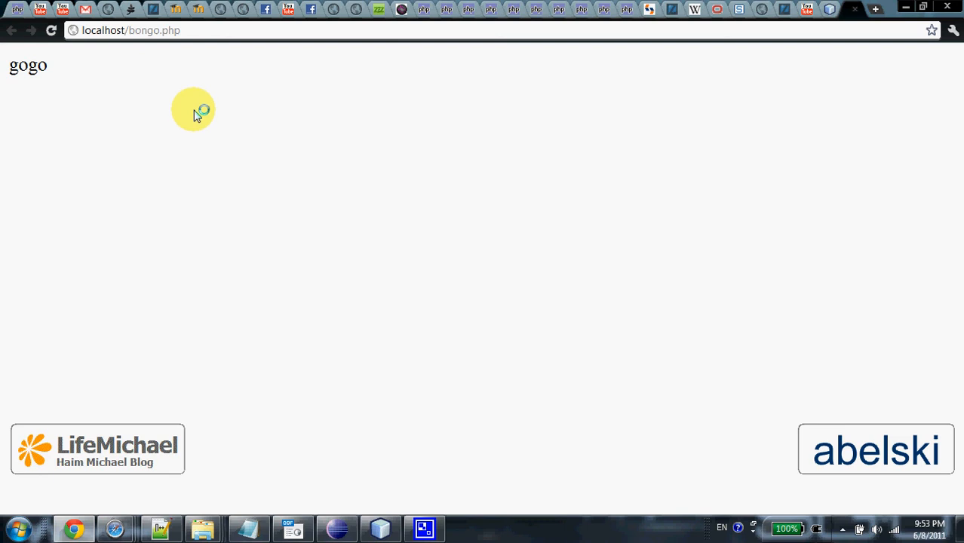